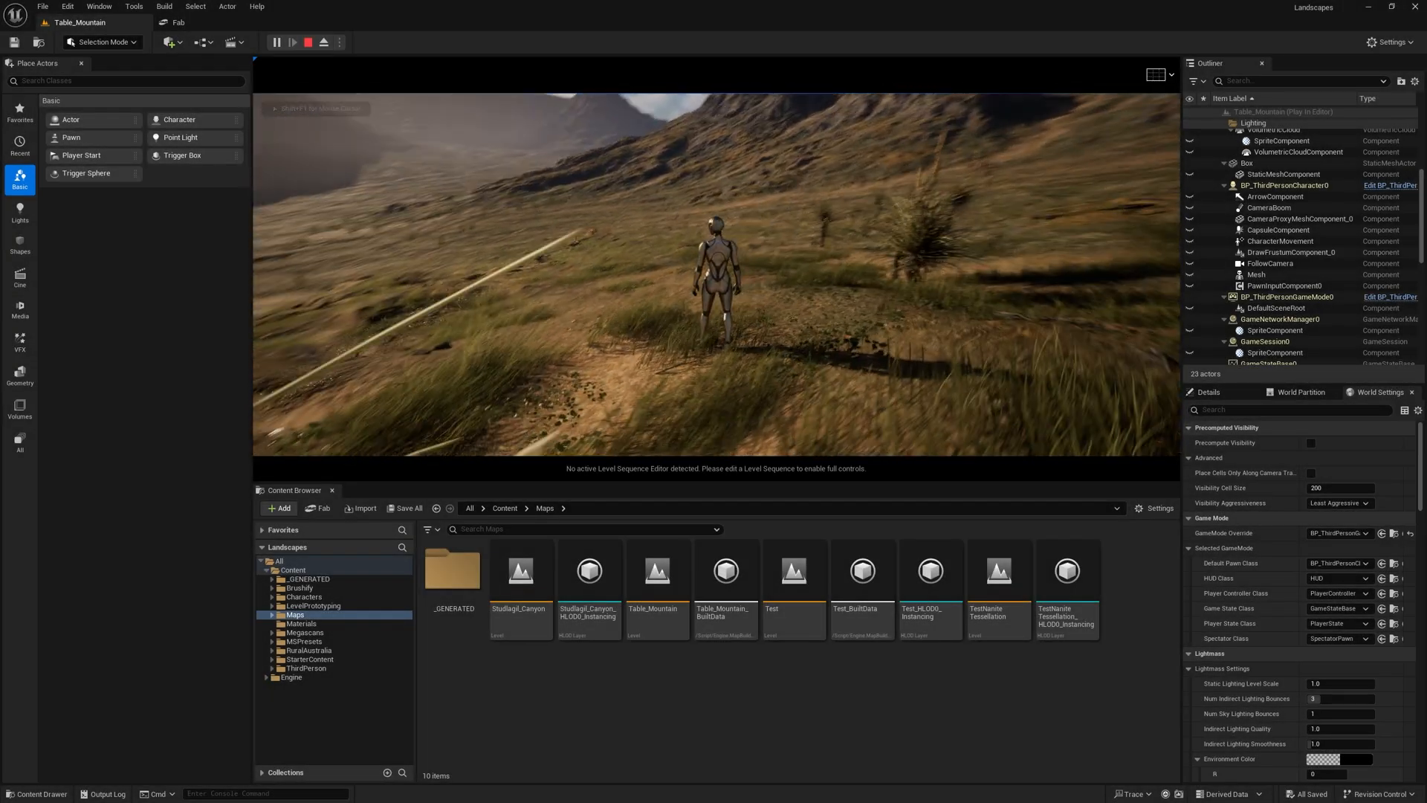
Step: Stop the Play In Editor session on the Table_Mountain level
click(309, 41)
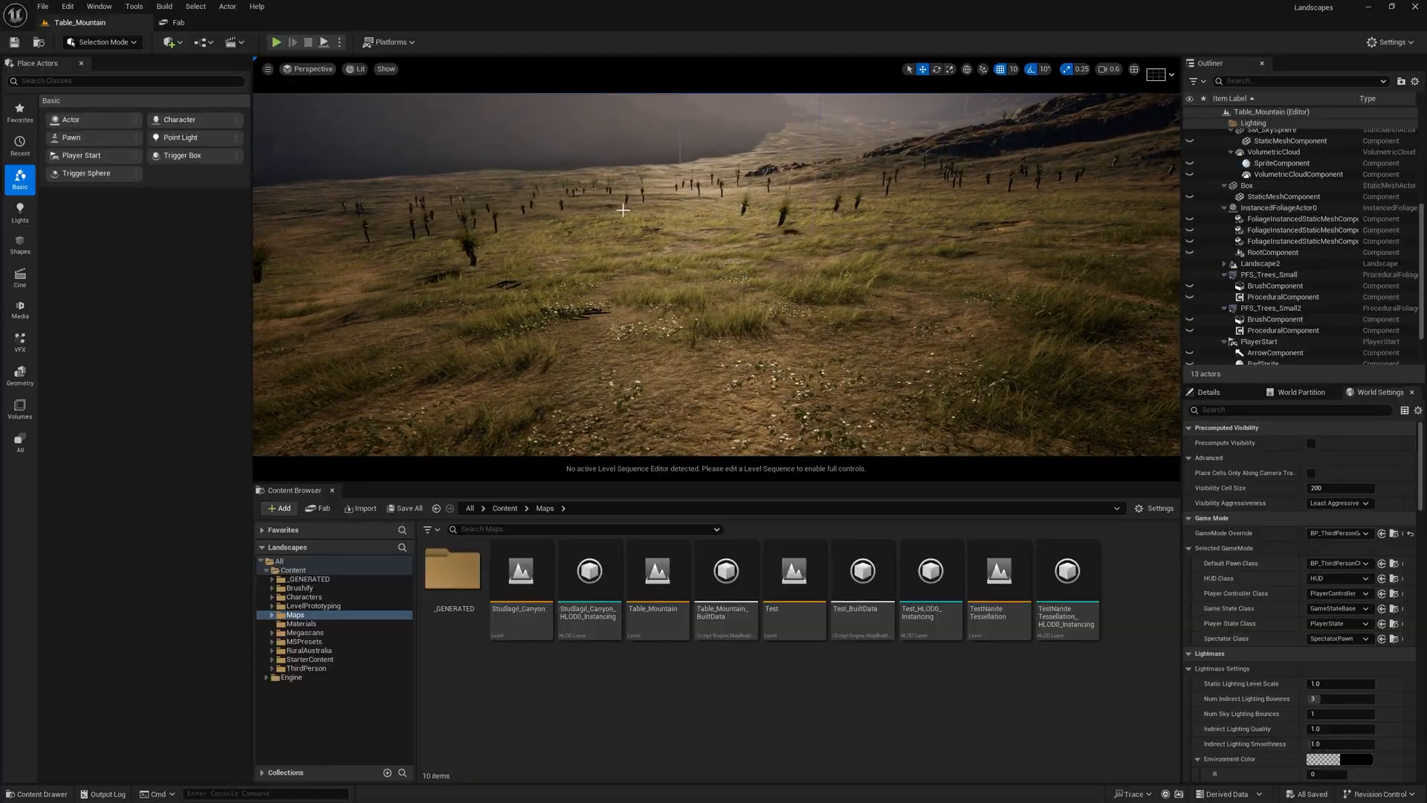
Step: Start a play session and give mouse control to the game to walk the character
click(274, 42)
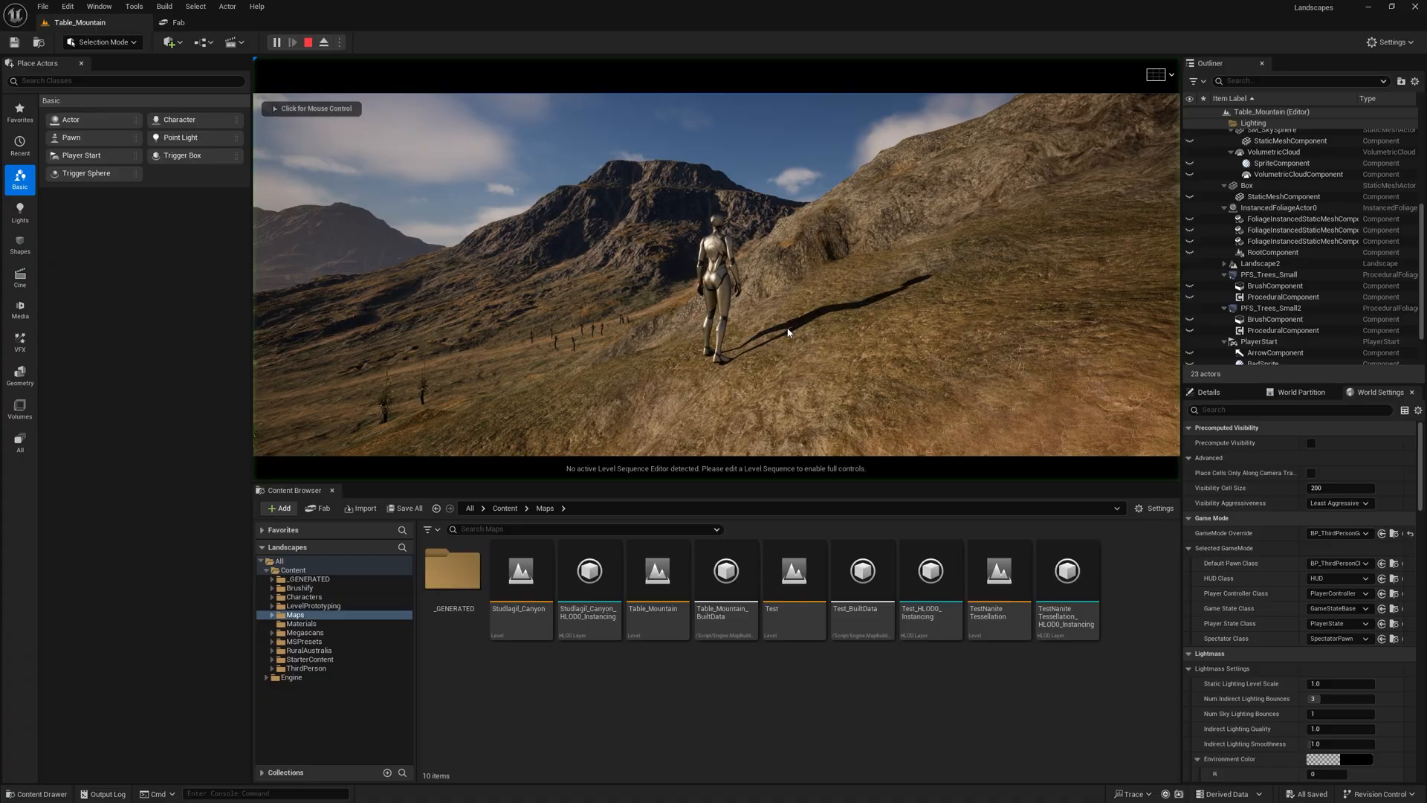
click(295, 42)
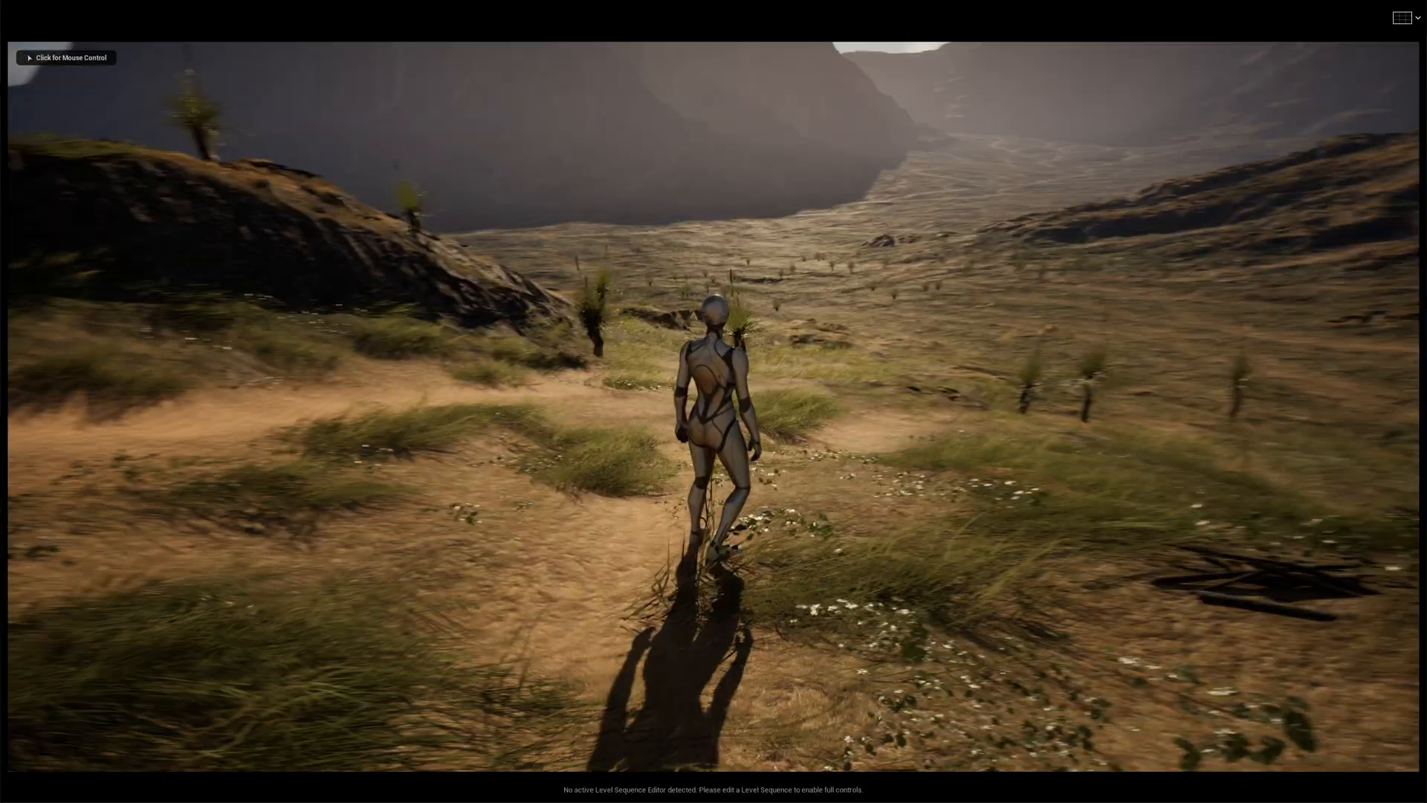
click(65, 56)
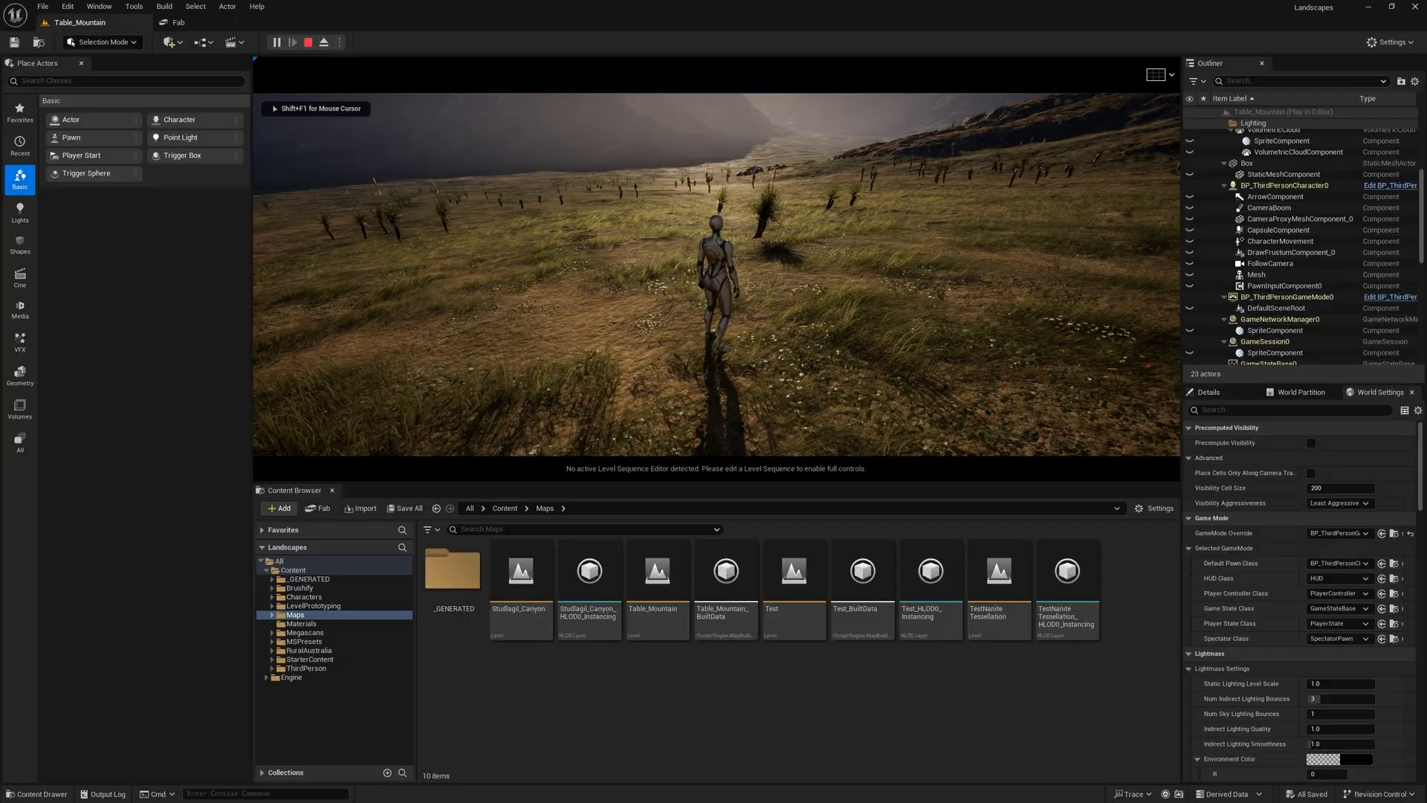
Step: Stop the play session and enlarge the viewport to immersive full screen
click(310, 42)
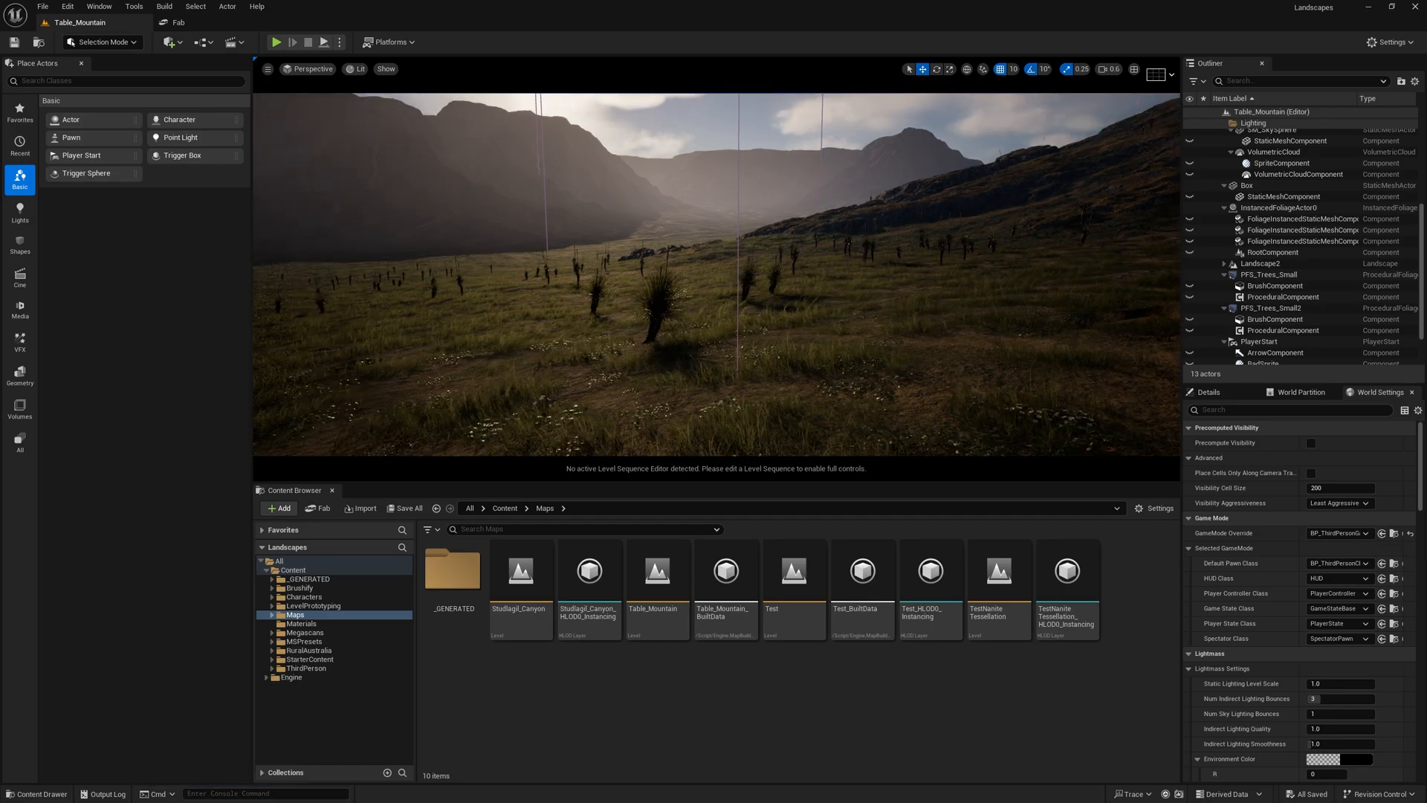
click(278, 42)
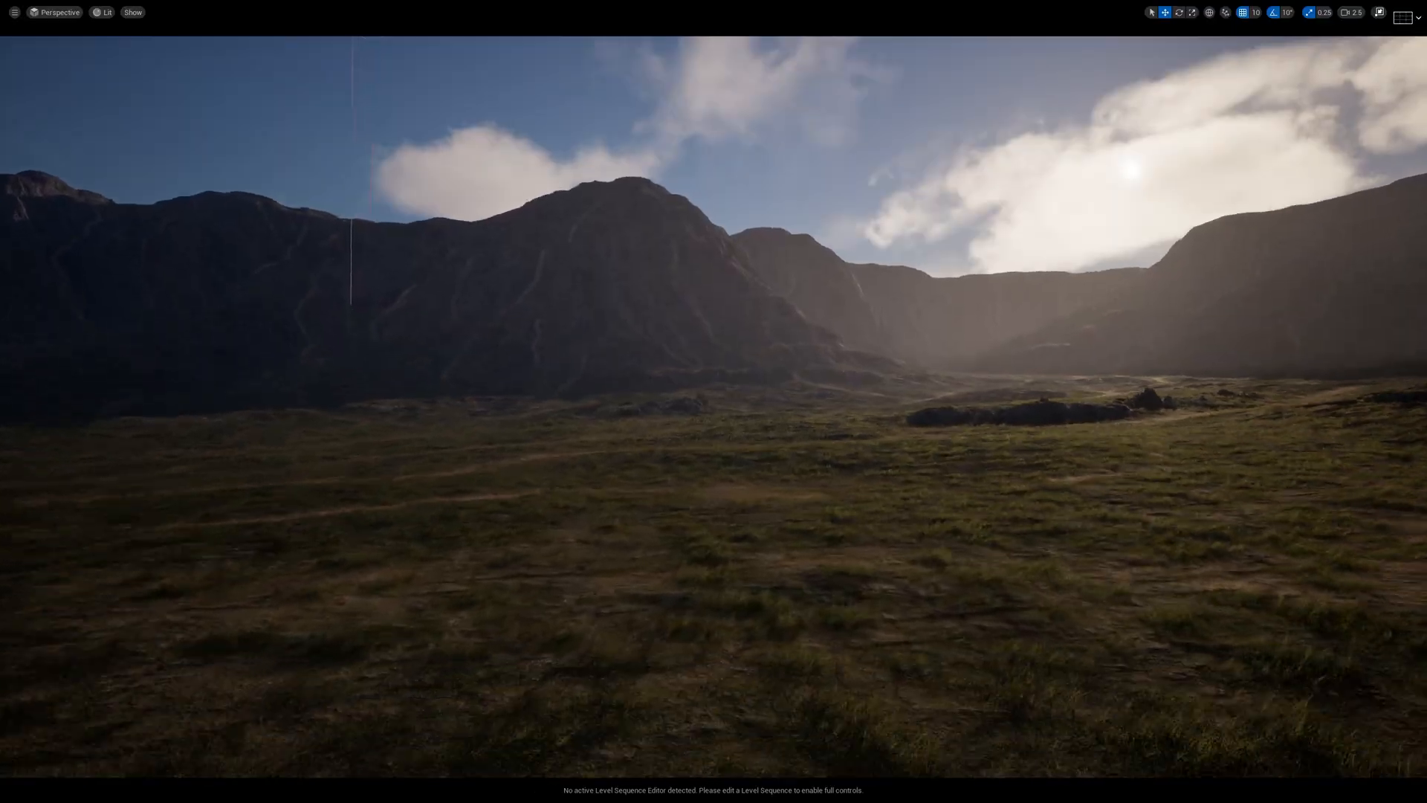
Step: Play From Here on the valley floor and list 'foliage' commands in the console
right_click(804, 429)
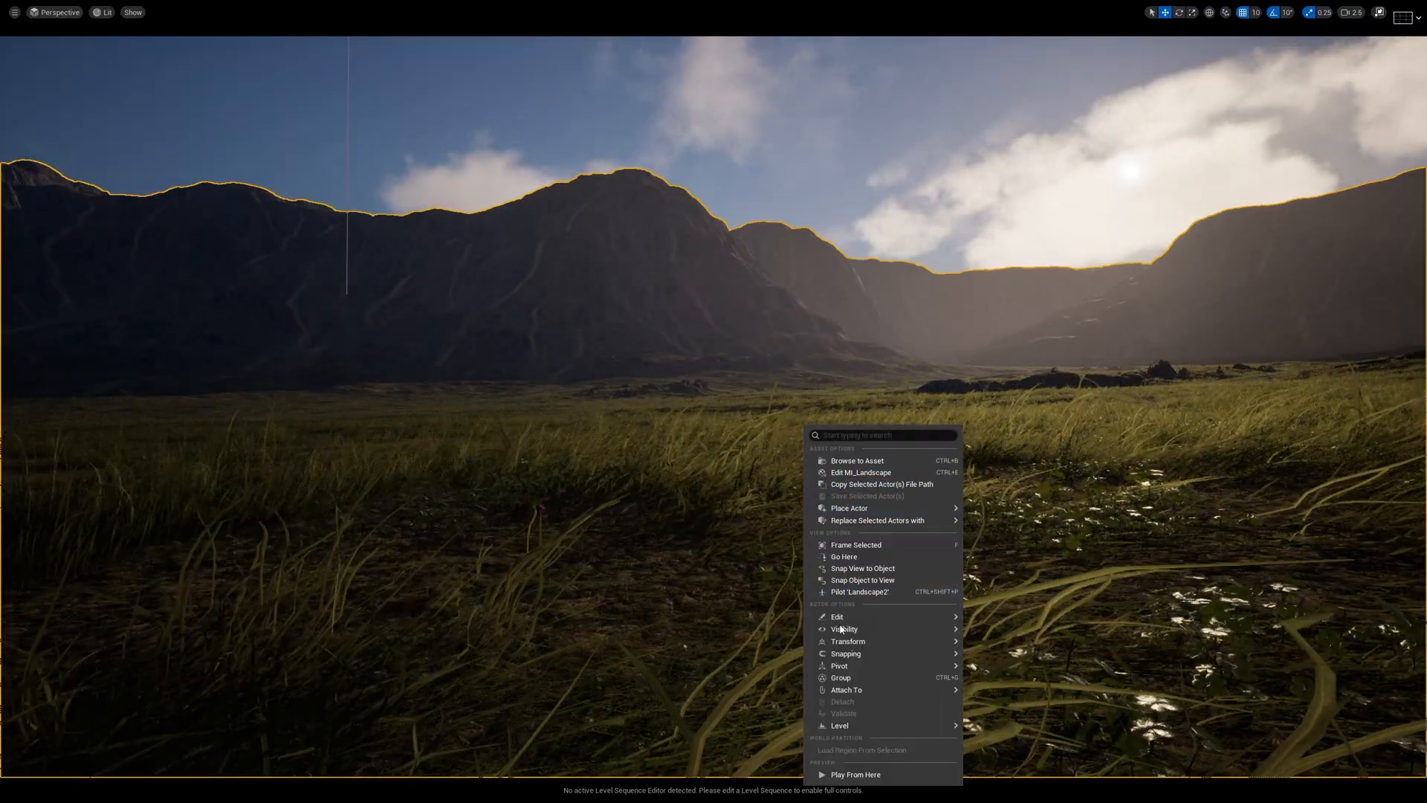
click(855, 774)
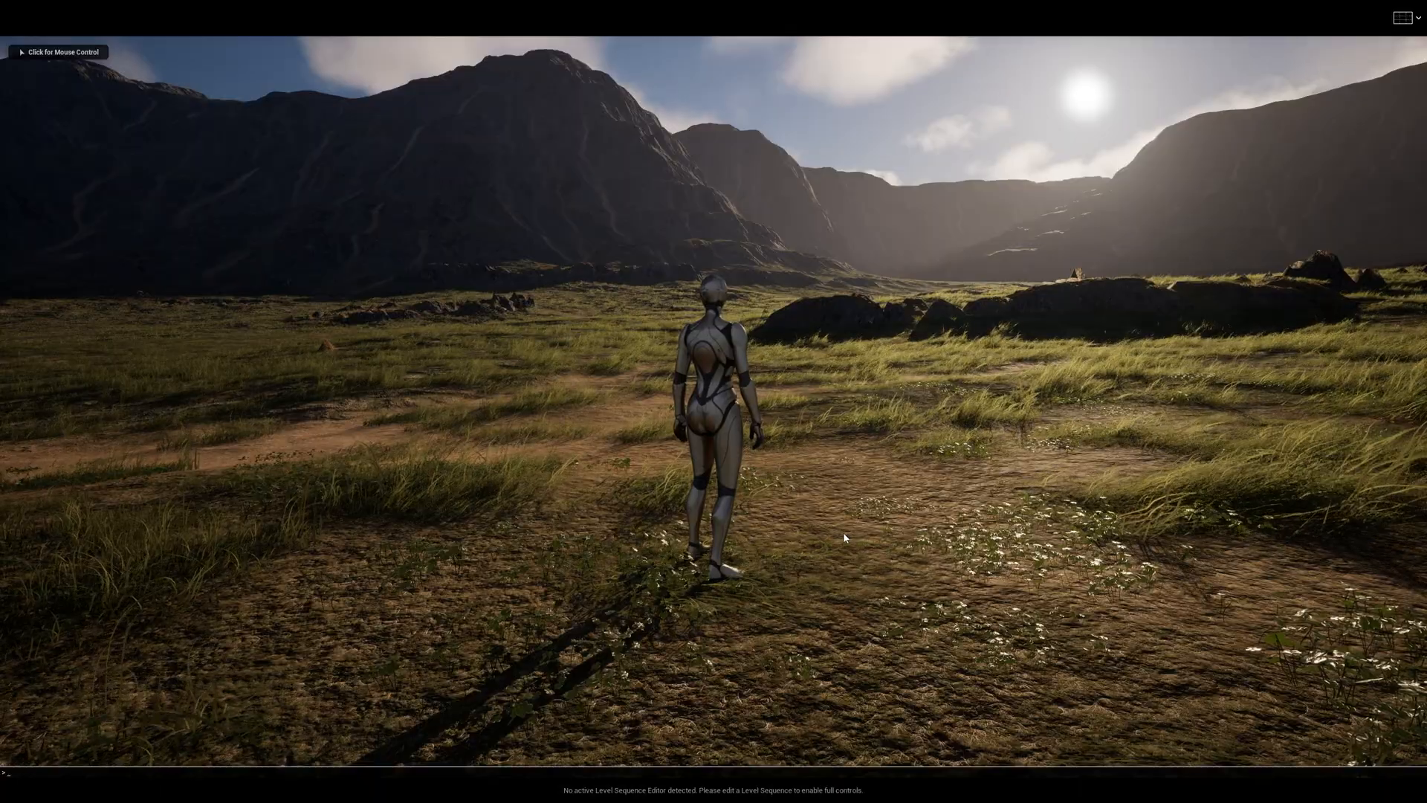
text(foliage)
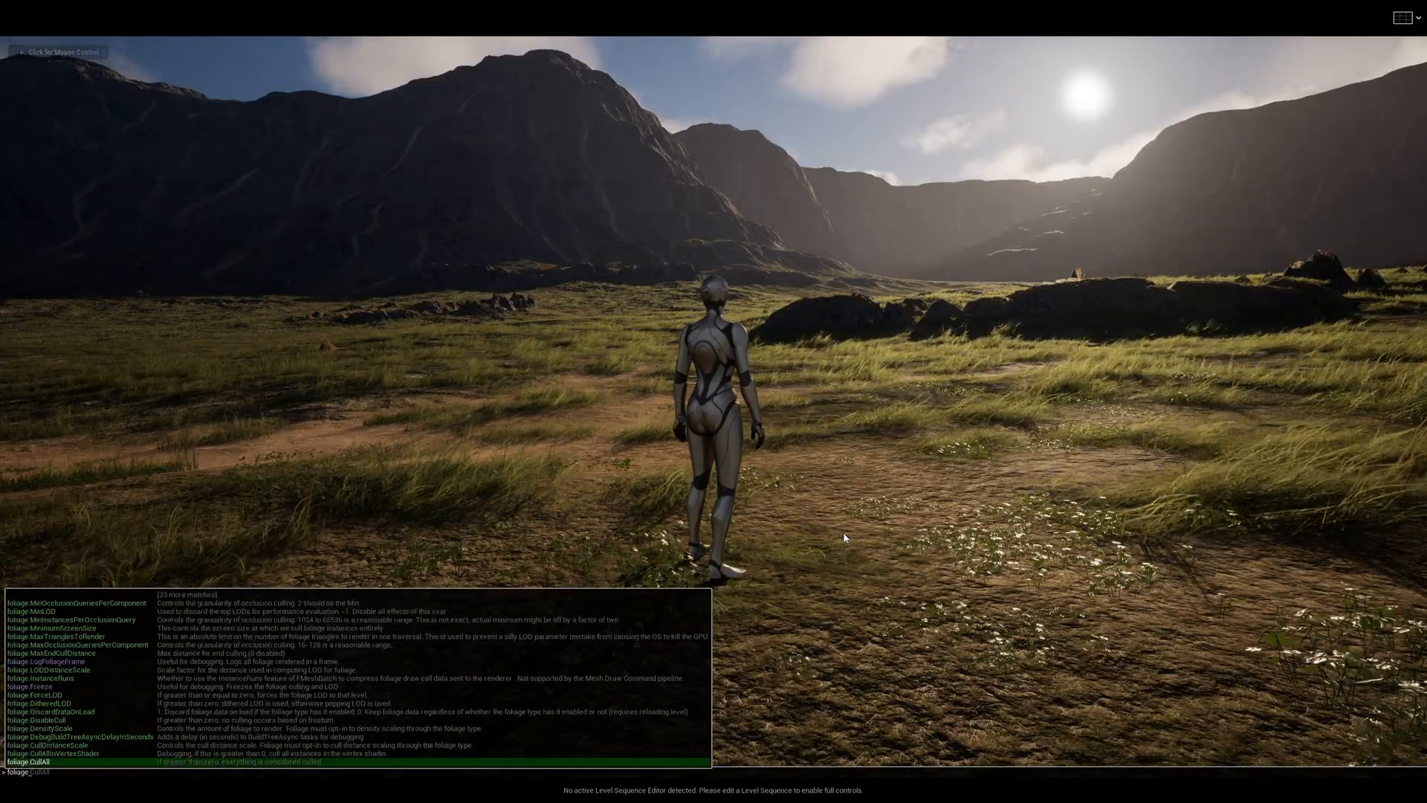